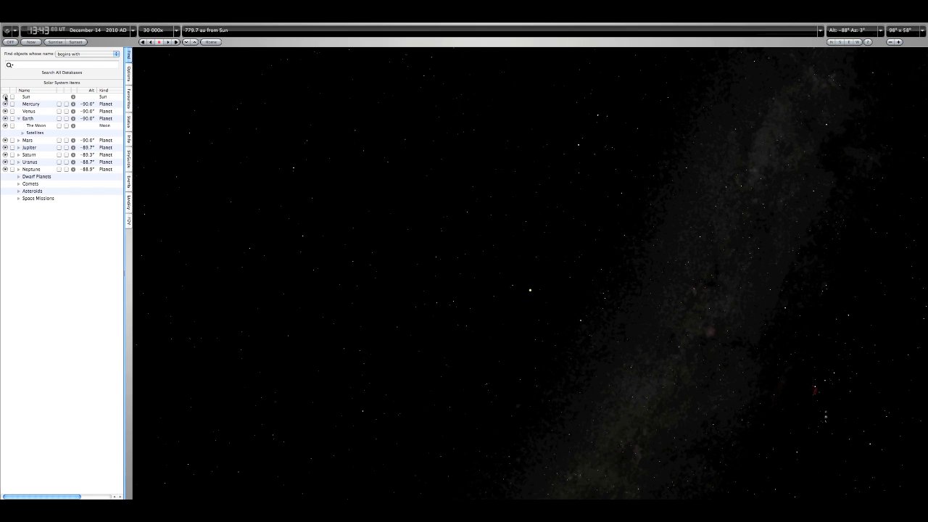
- Bring up the Sun's Distance Spheres settings from its Solar System list entry
{"action": "right_click", "coordinate": [33, 96]}
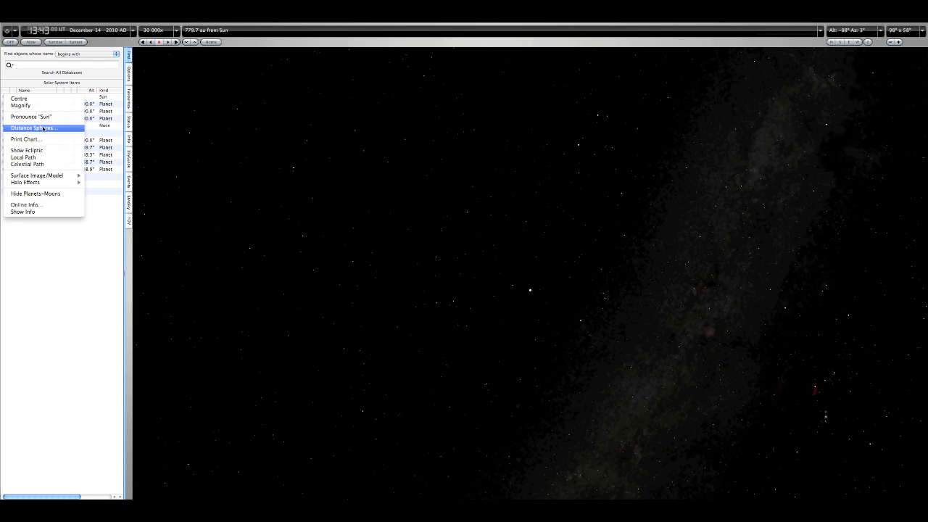
{"action": "left_click", "coordinate": [32, 127]}
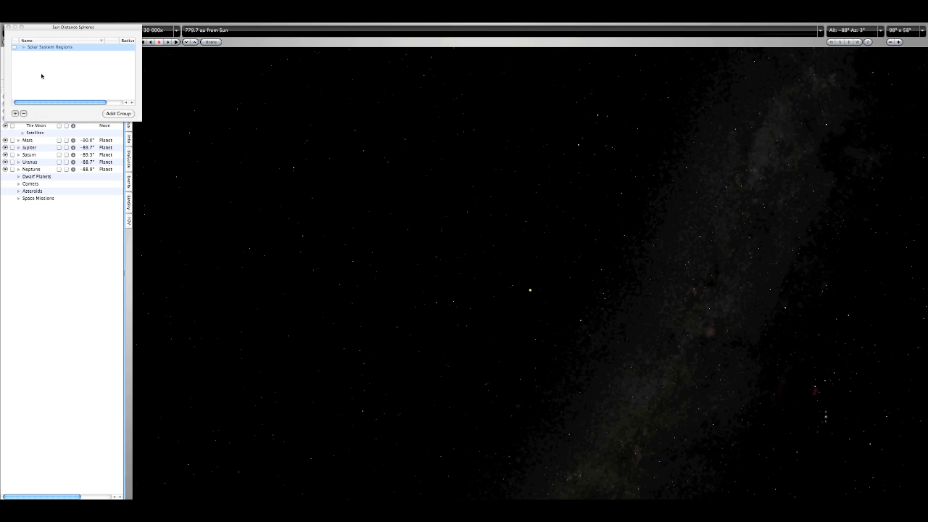
- Enable the Solar System Regions spheres and rotate the sky view around the Sun's shells
{"action": "left_click", "coordinate": [19, 46]}
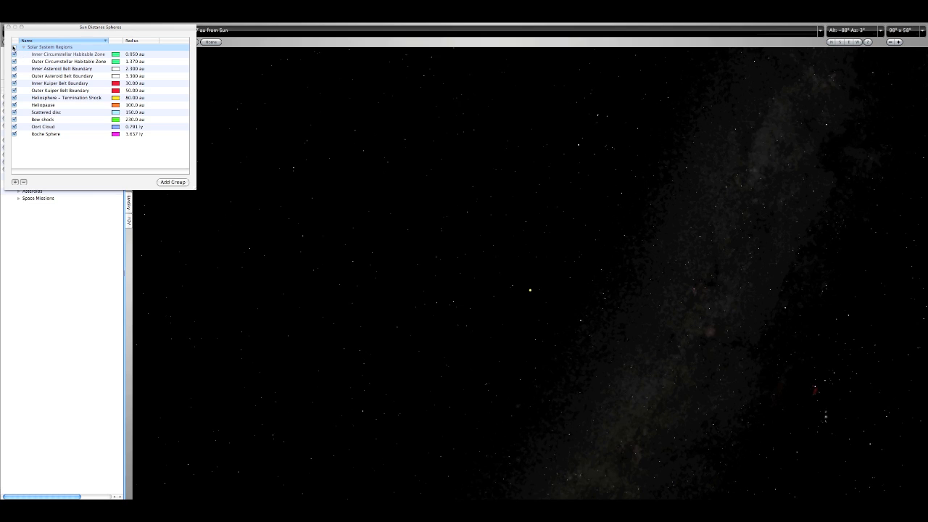
{"action": "left_click", "coordinate": [18, 46]}
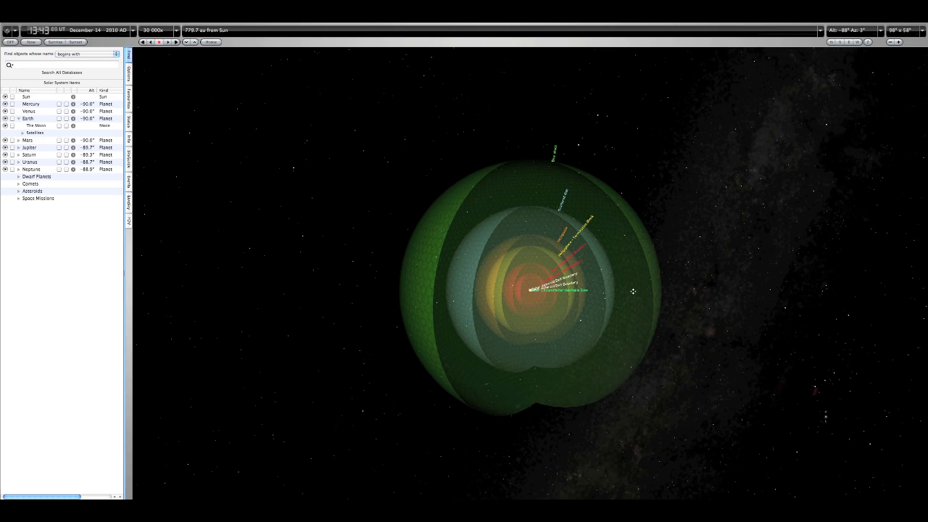
{"action": "left_click_drag", "start_coordinate": [633, 290], "coordinate": [472, 299]}
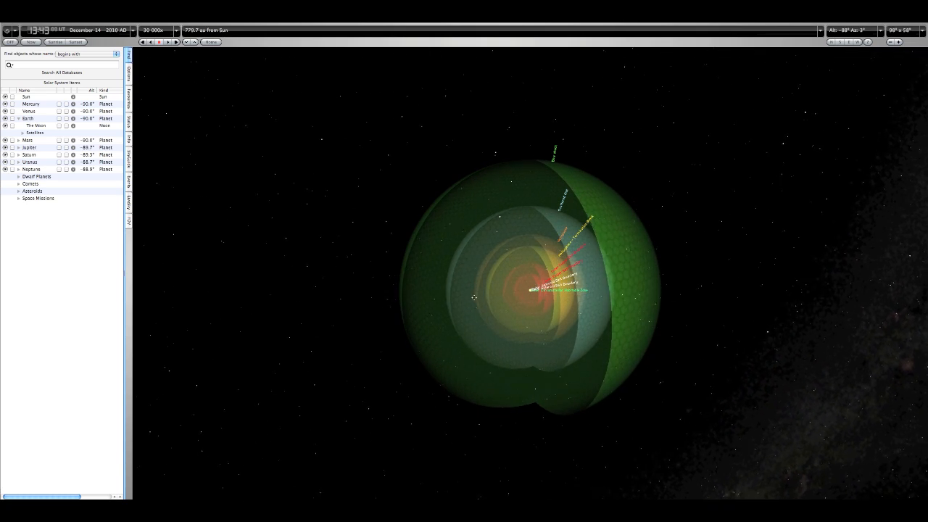